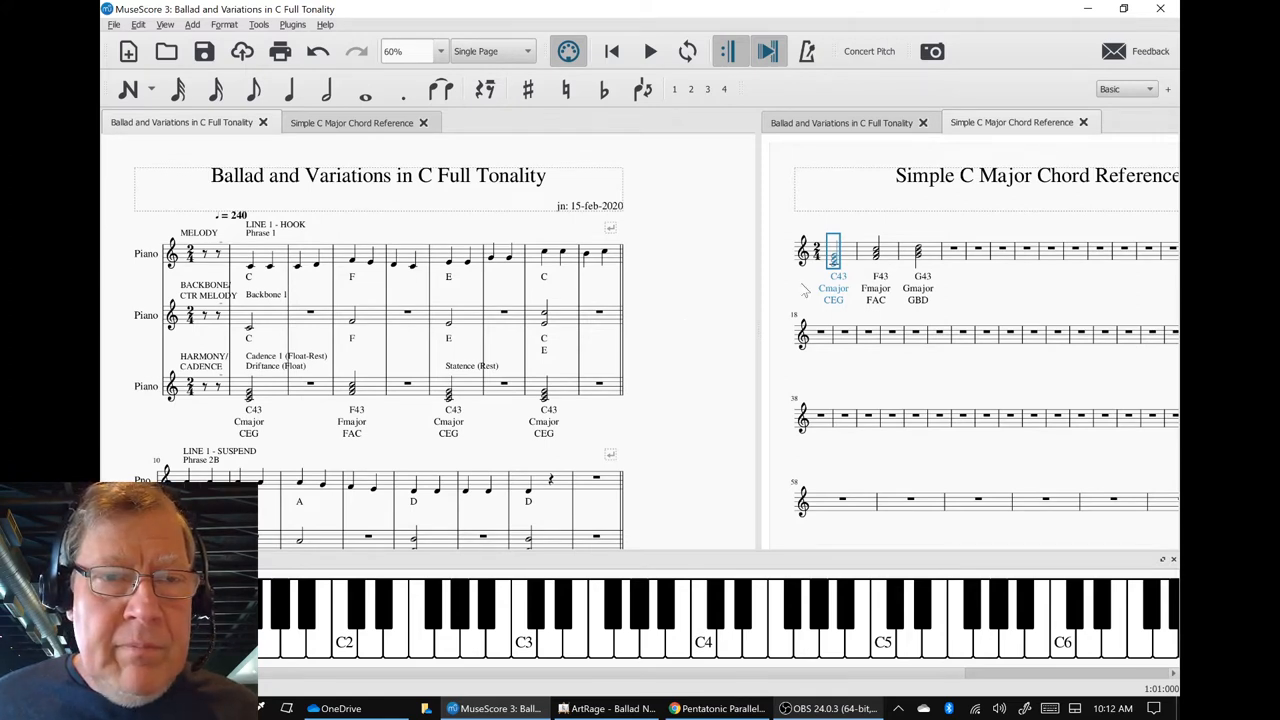
mouse_move(640, 285)
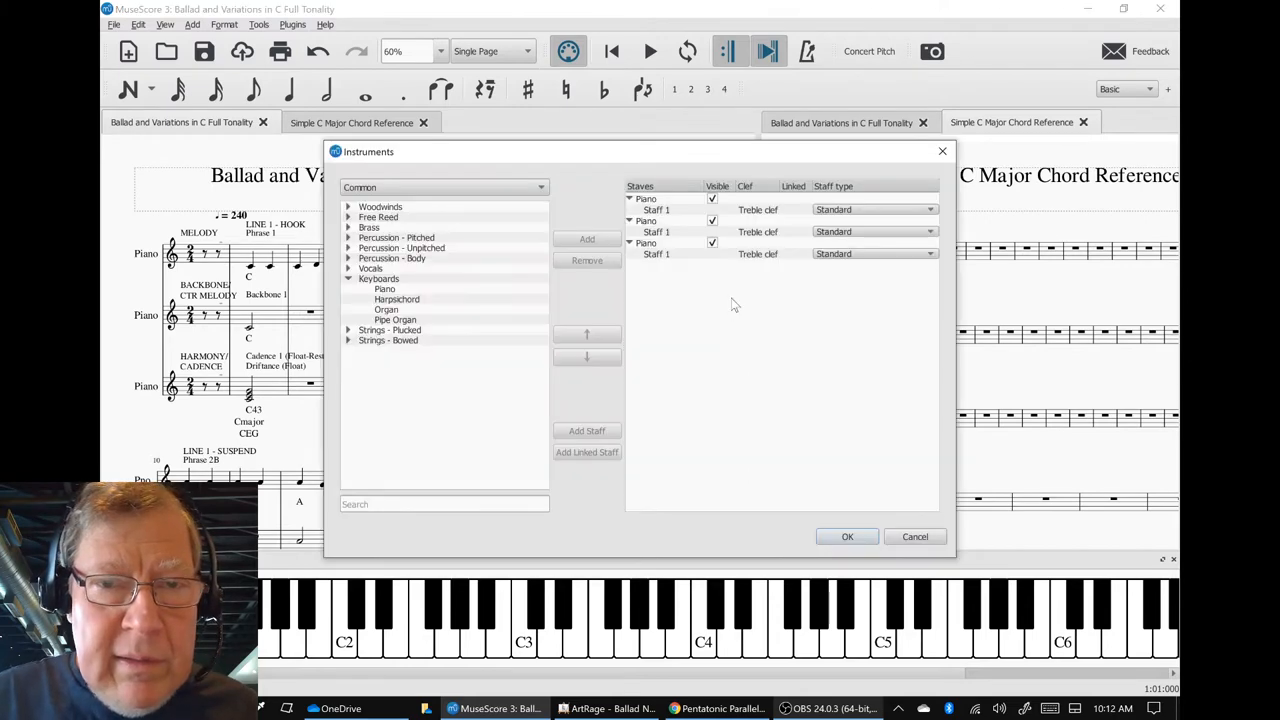
mouse_move(692, 256)
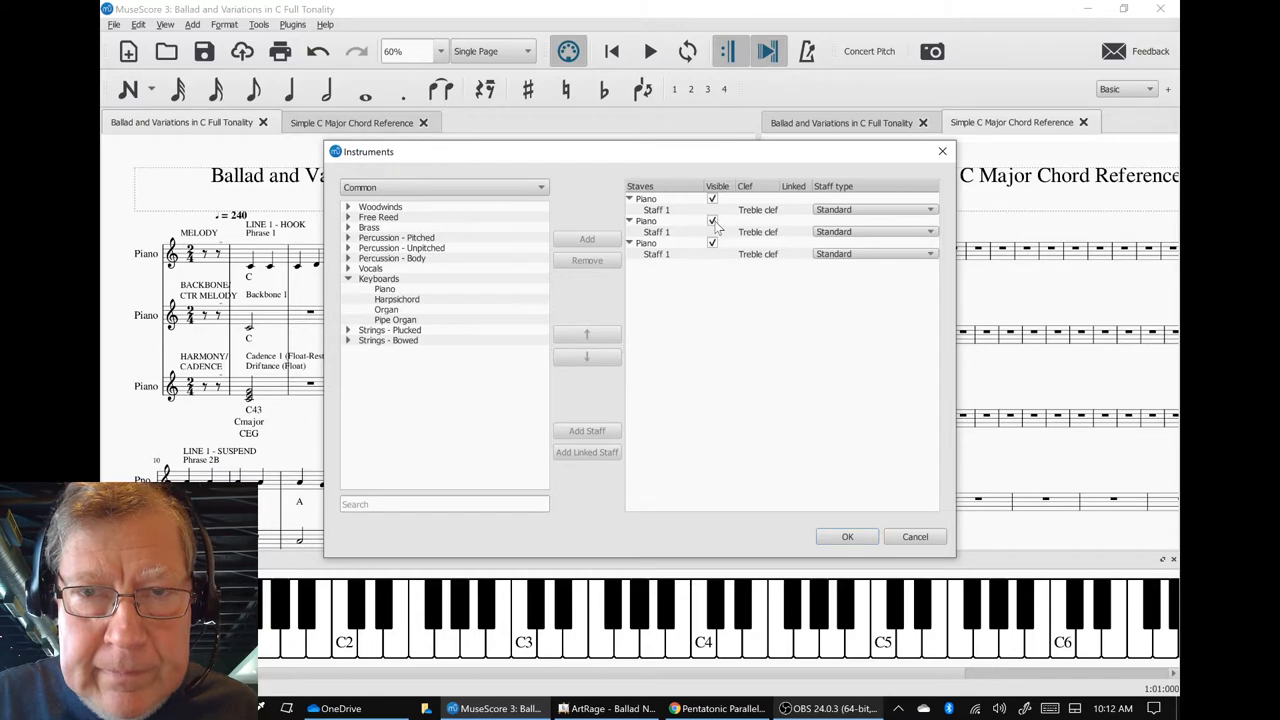
Confirm the Instruments dialog so the counter-melody and cadence staves are hidden.
left_click(846, 537)
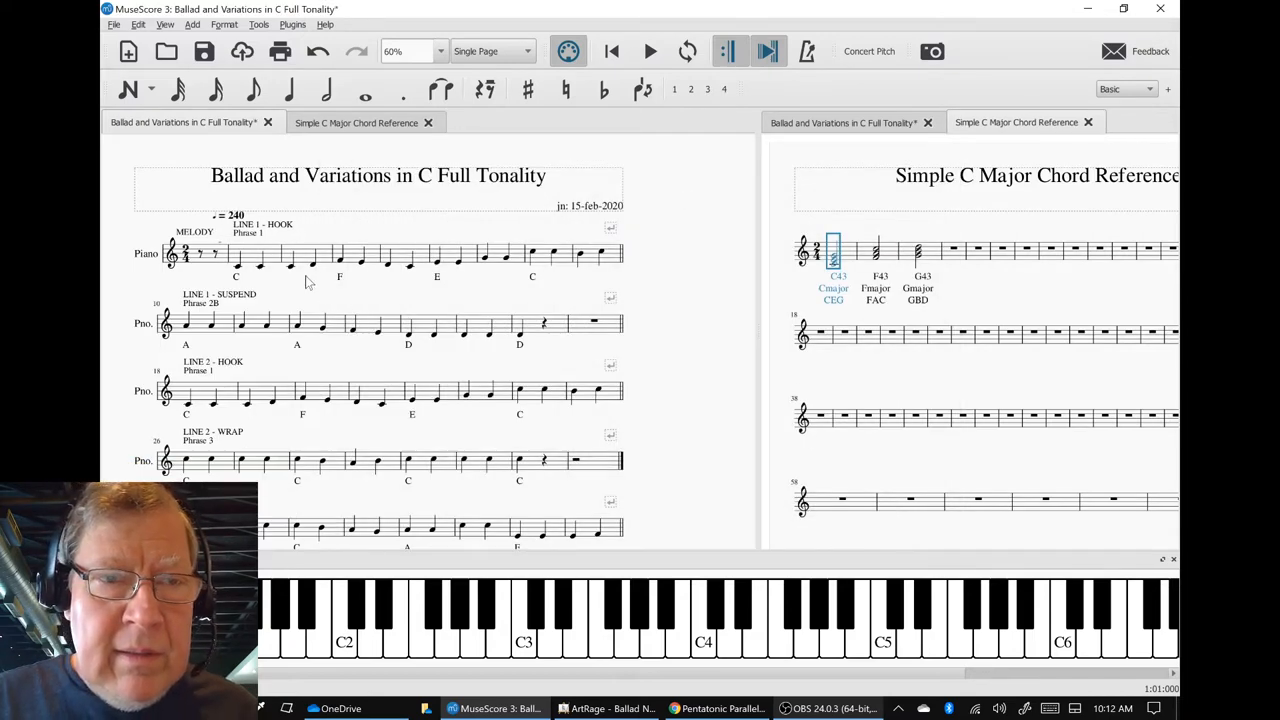
scroll("down", 3)
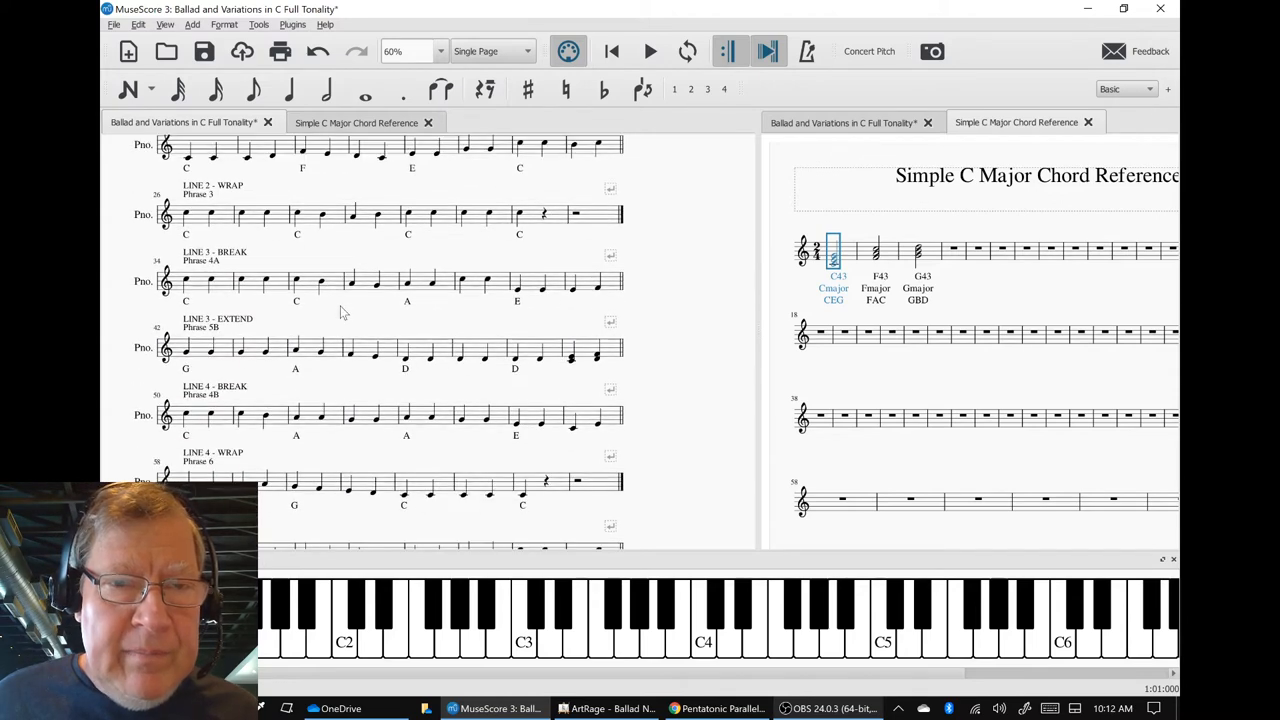
scroll("down", 3)
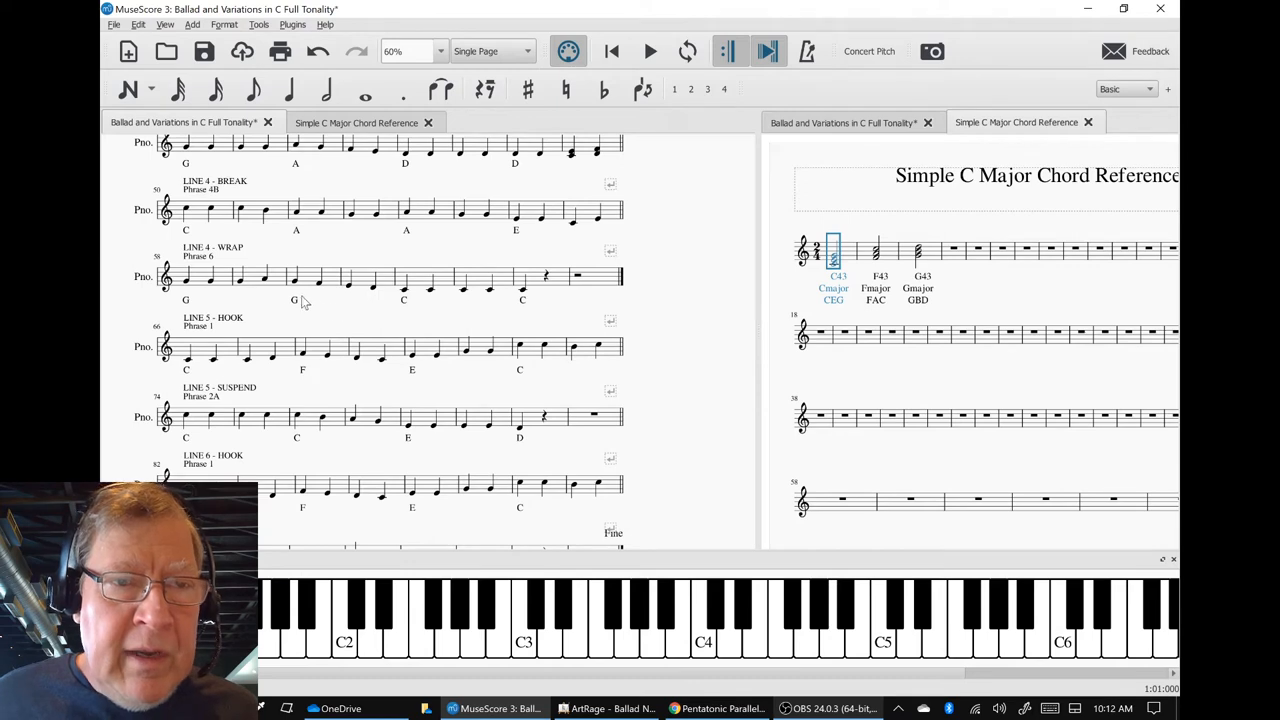
mouse_move(207, 232)
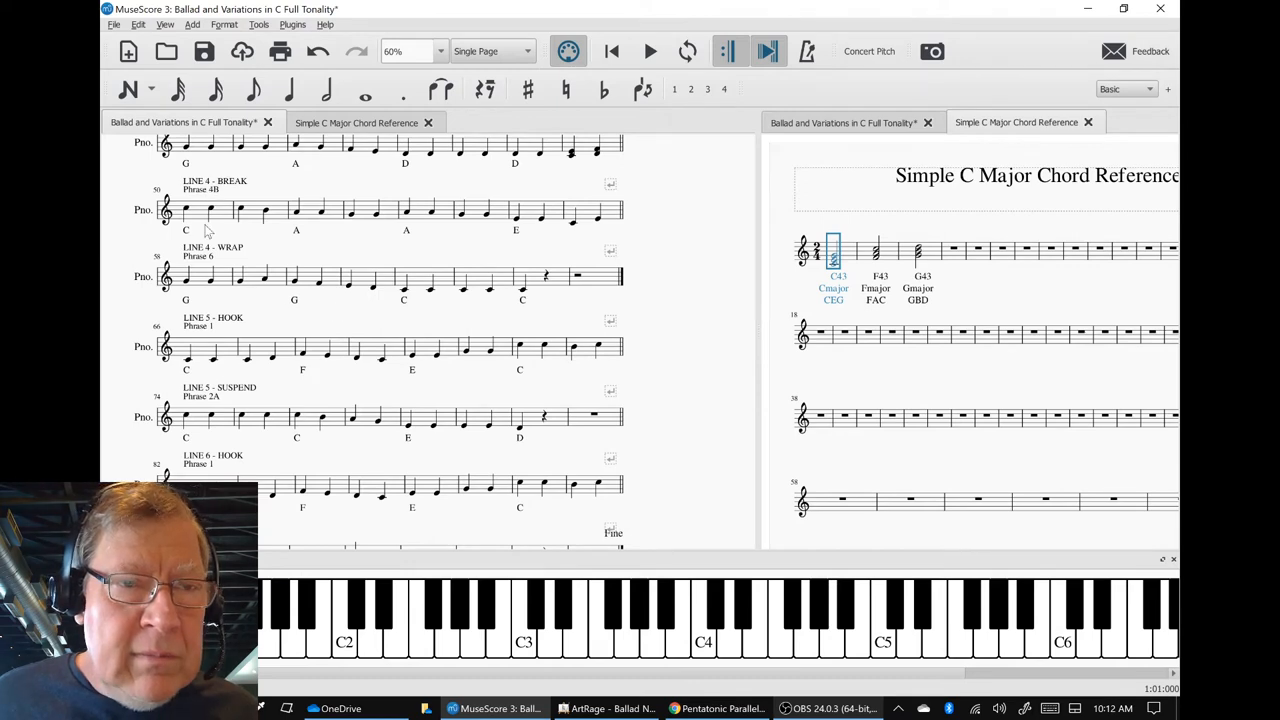
mouse_move(625, 305)
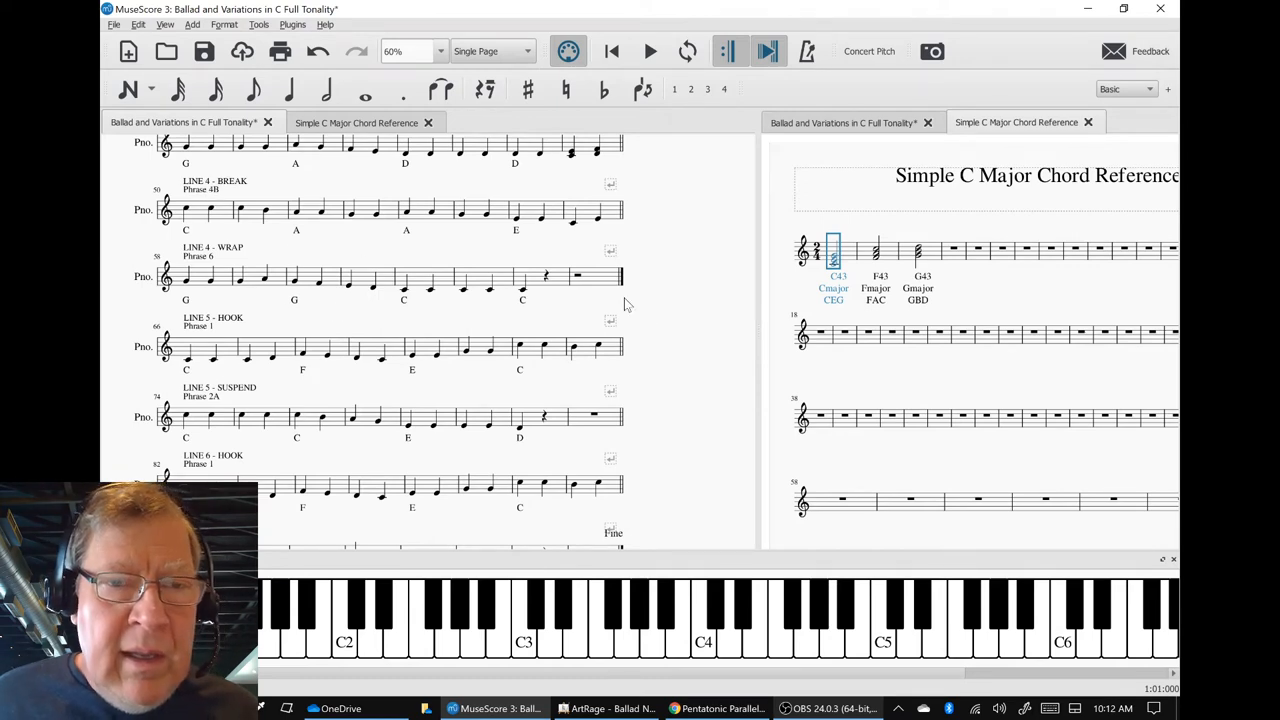
Switch to ArtRage to view the handwritten Ballad Napkin Diagram.
key("alt+tab")
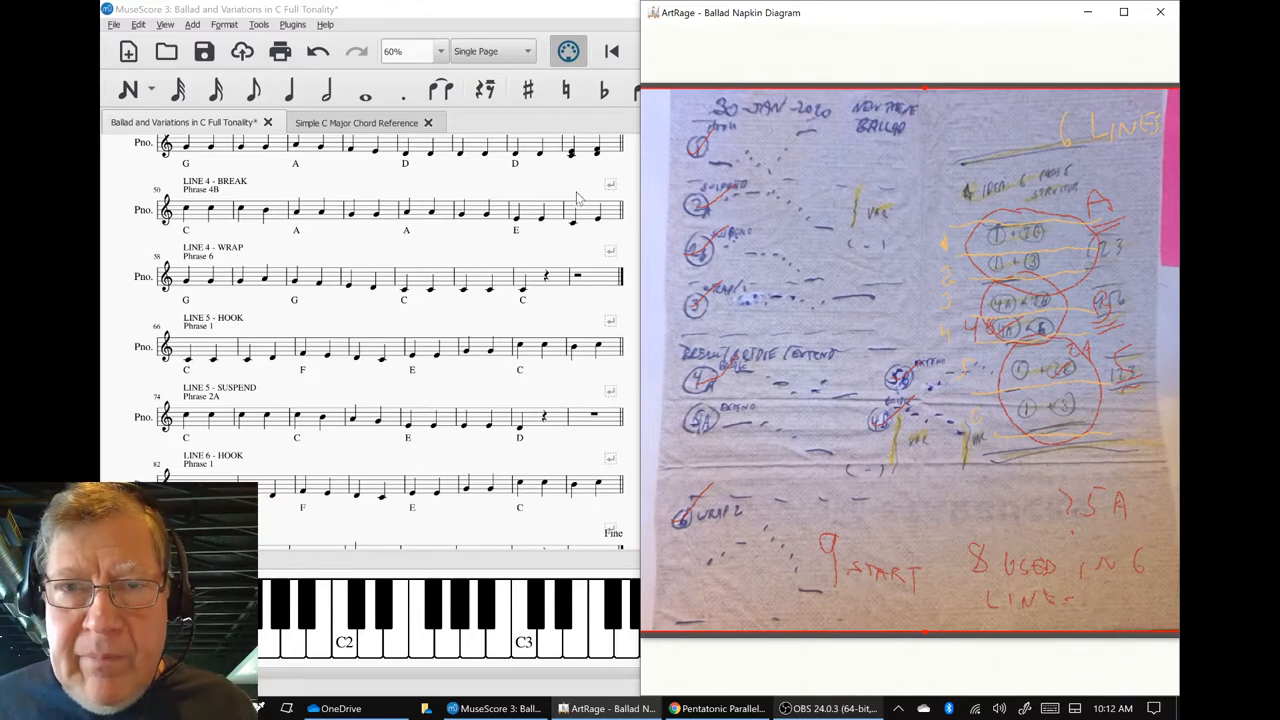
mouse_move(970, 125)
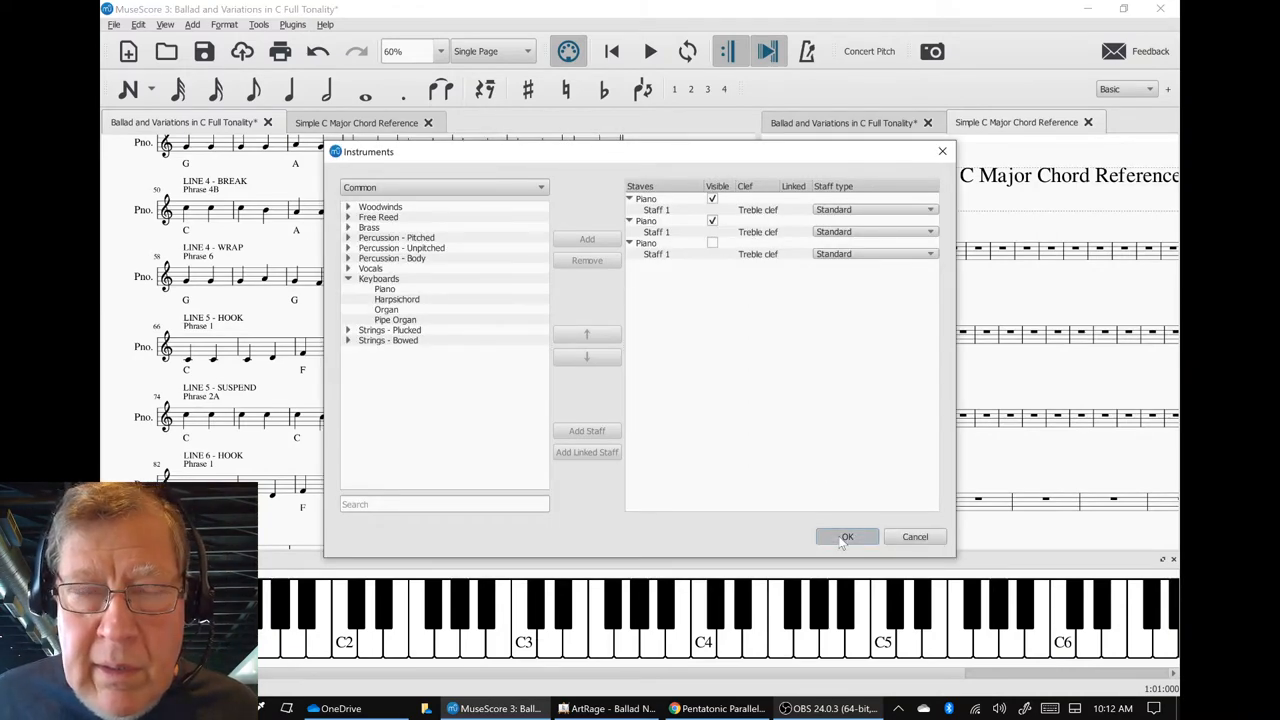
Show the backbone counter-melody staff under the melody and scroll through to the Line 3 break.
left_click(846, 537)
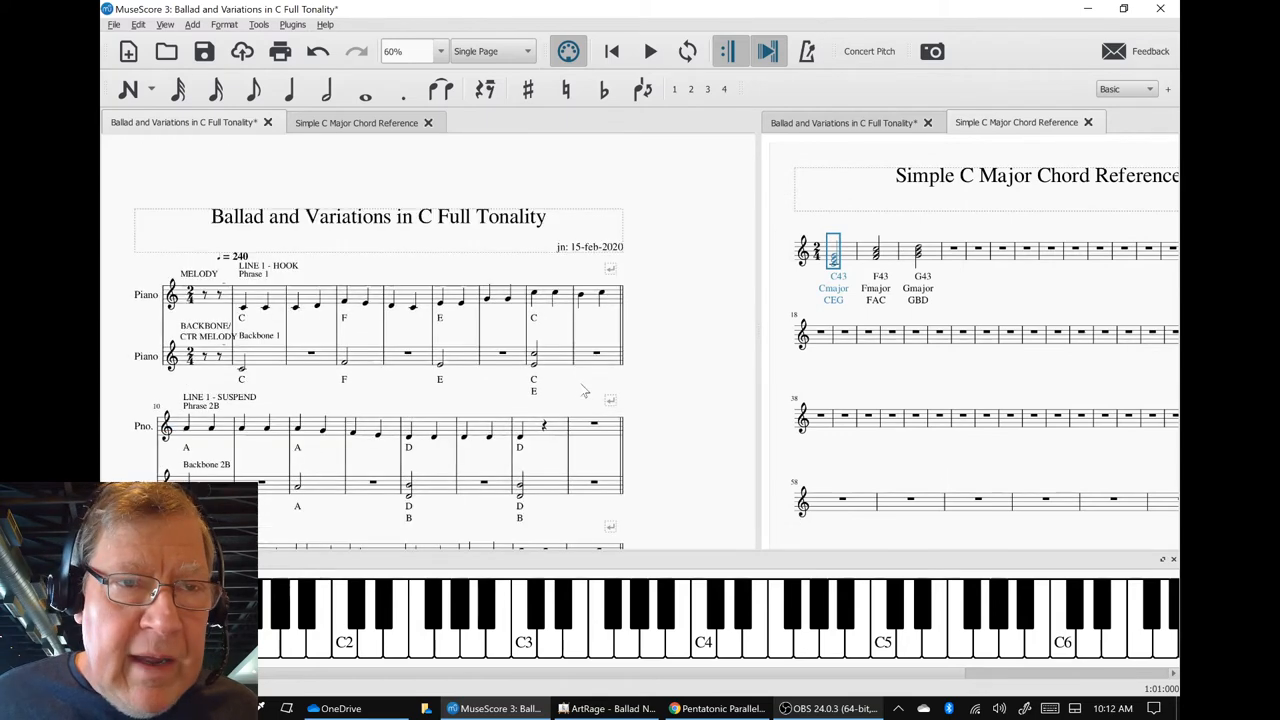
scroll("down", 3)
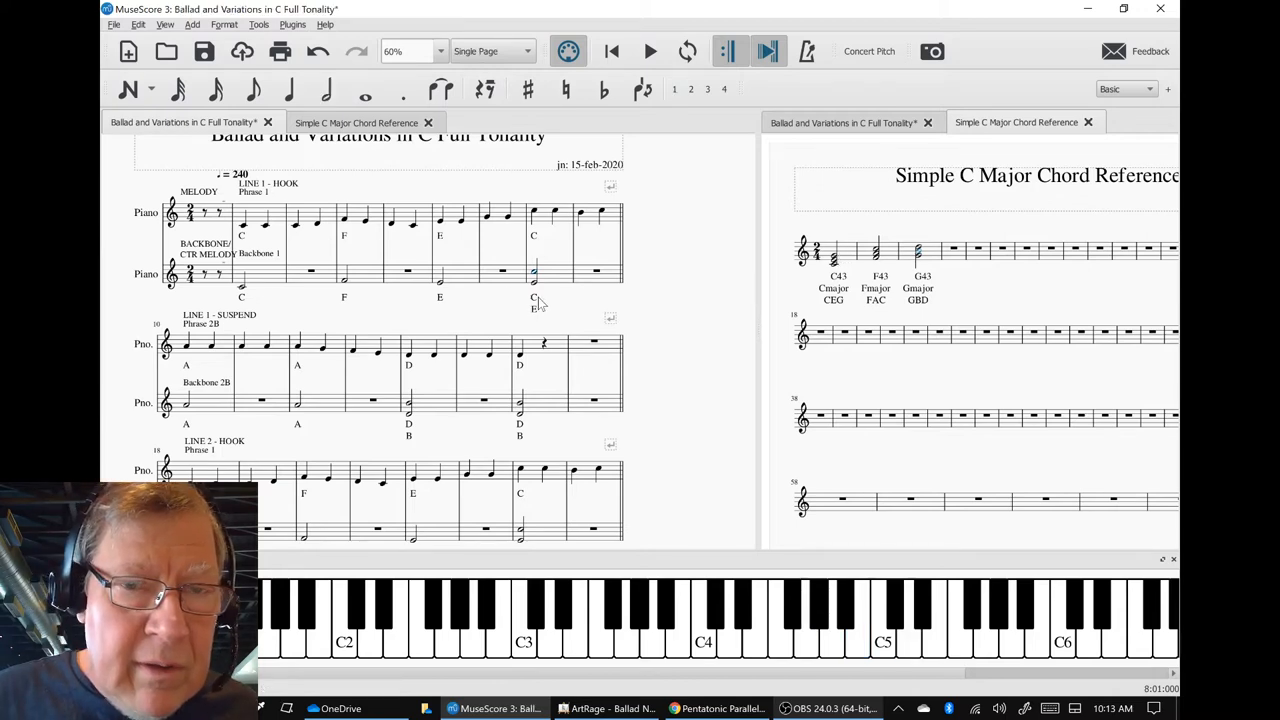
scroll("down", 3)
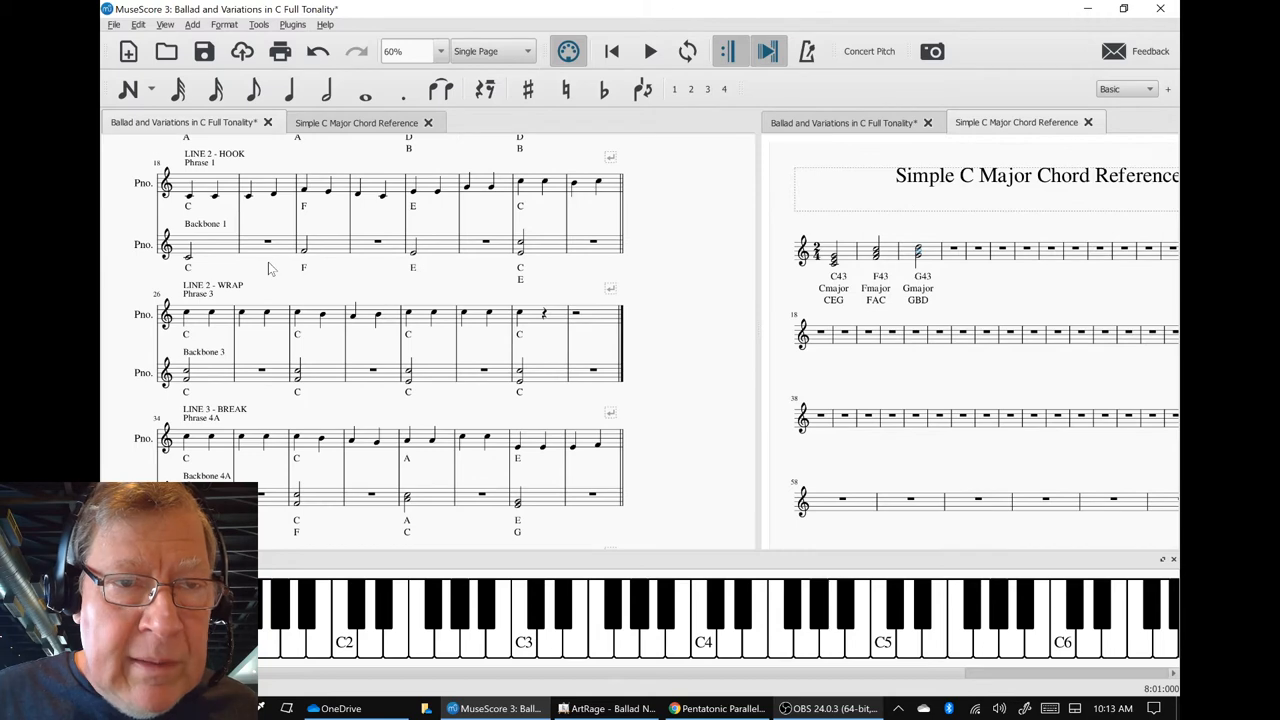
mouse_move(191, 265)
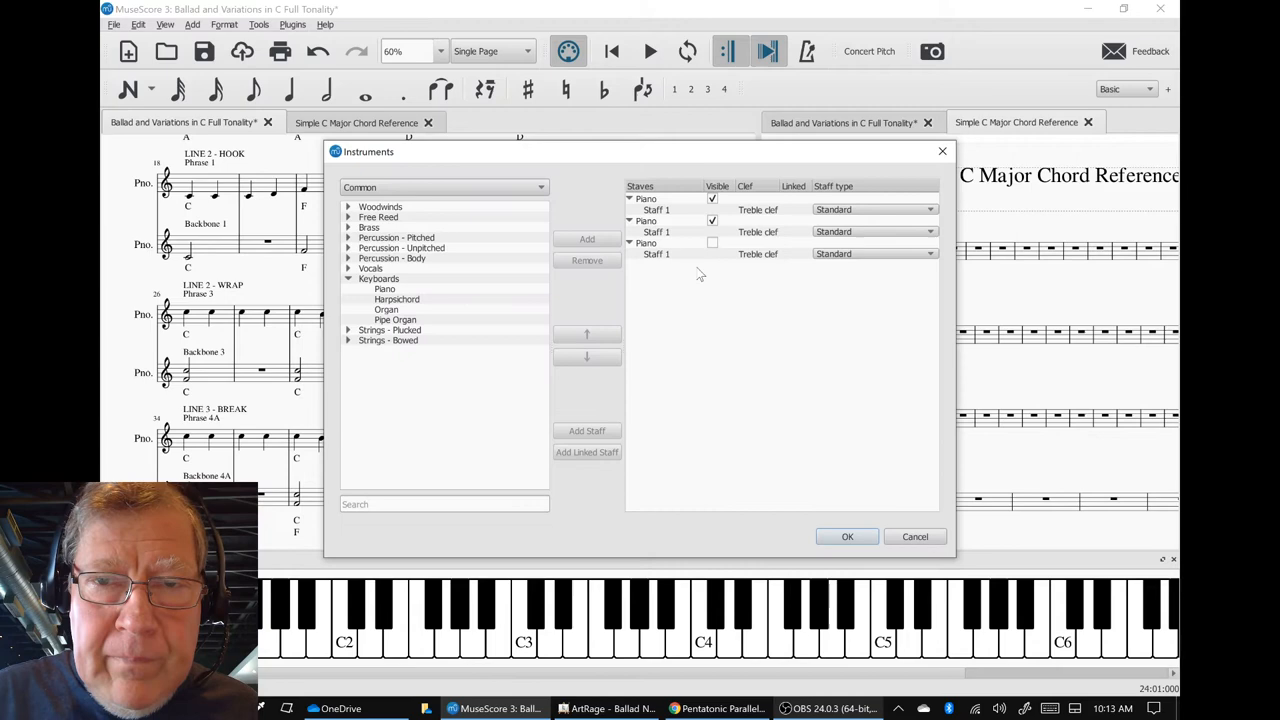
Make the third Piano staff (harmony and cadence chords) visible again.
left_click(712, 243)
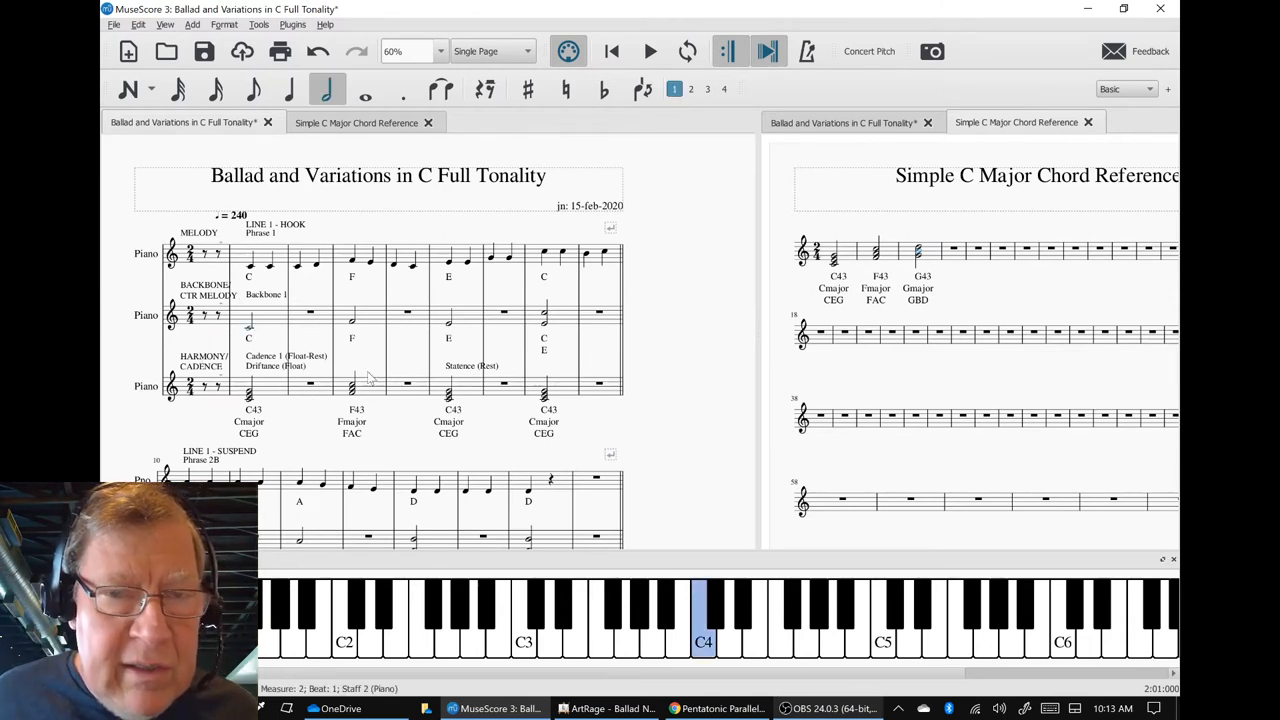
mouse_move(380, 430)
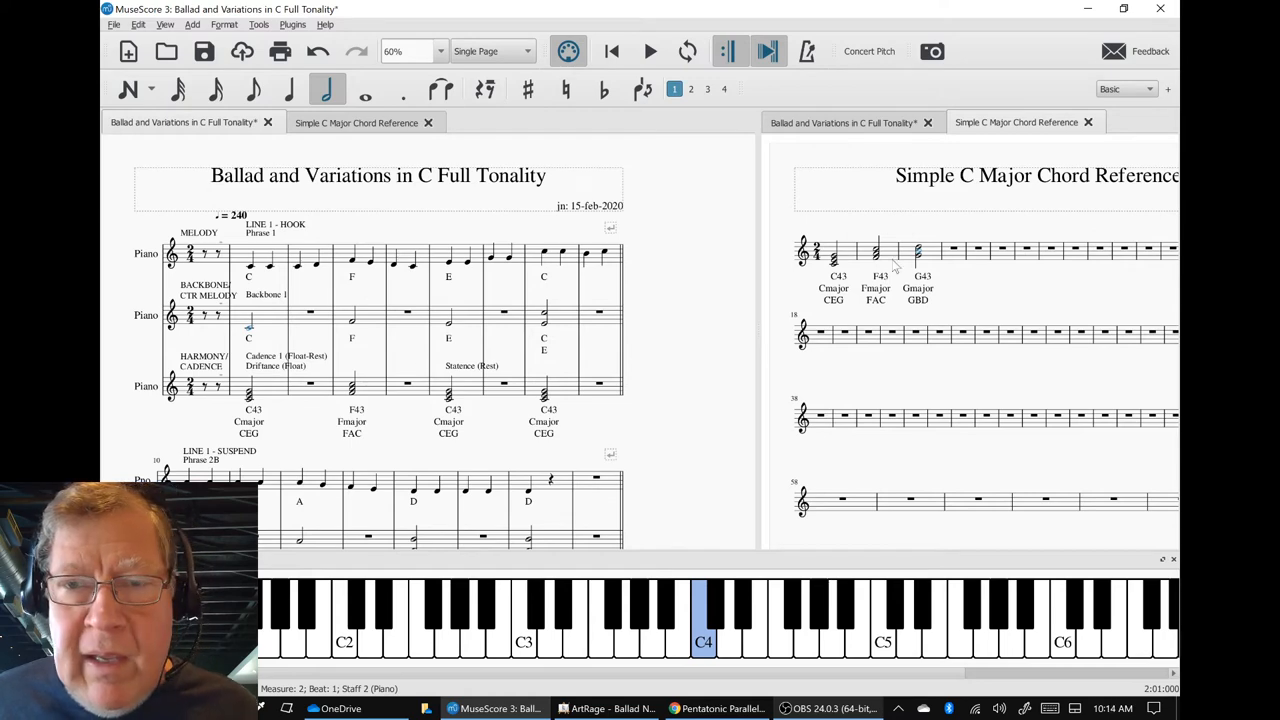
Compare the measure 1 and 8 cadence chords with the F major reference chord, then save.
left_click(876, 248)
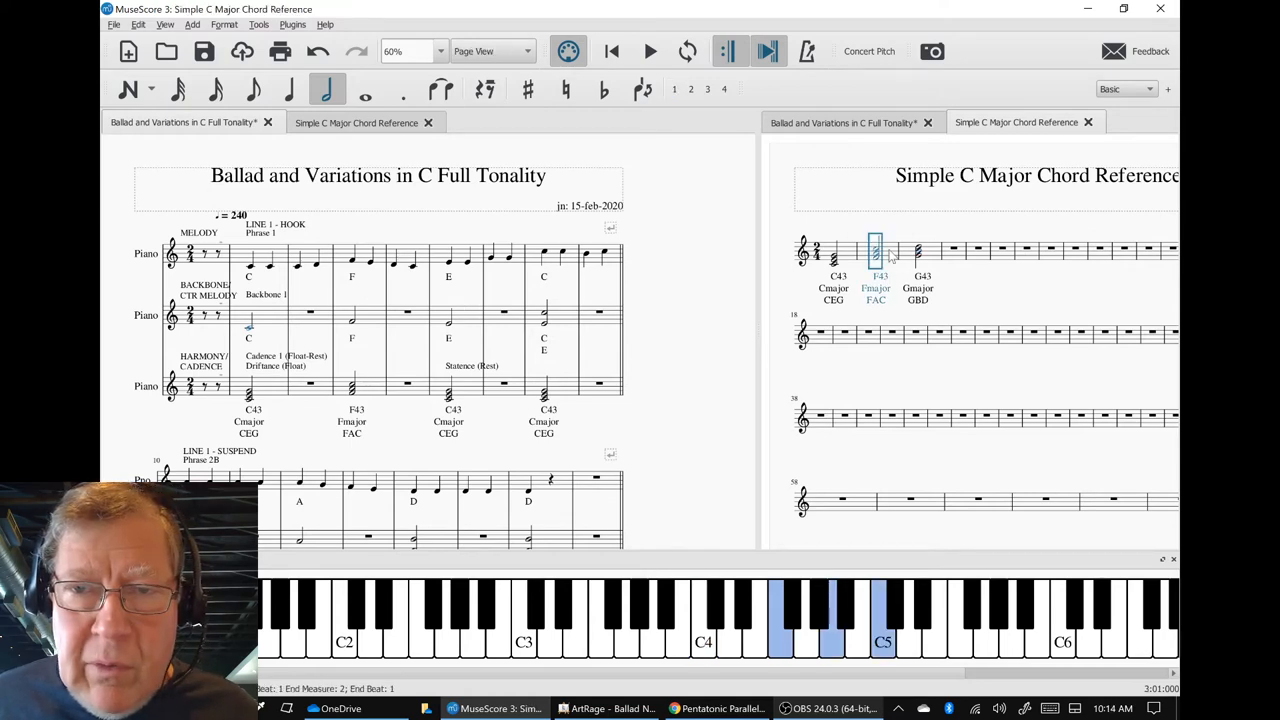
scroll("down", 3)
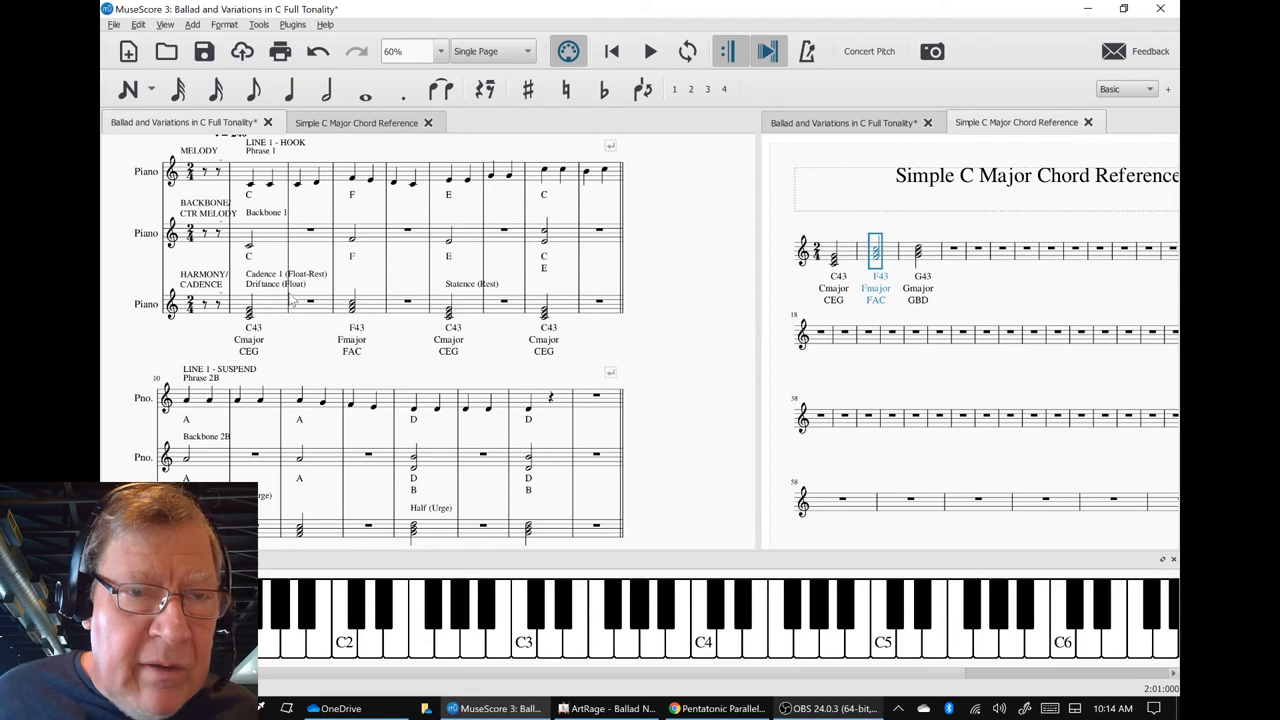
left_click(250, 305)
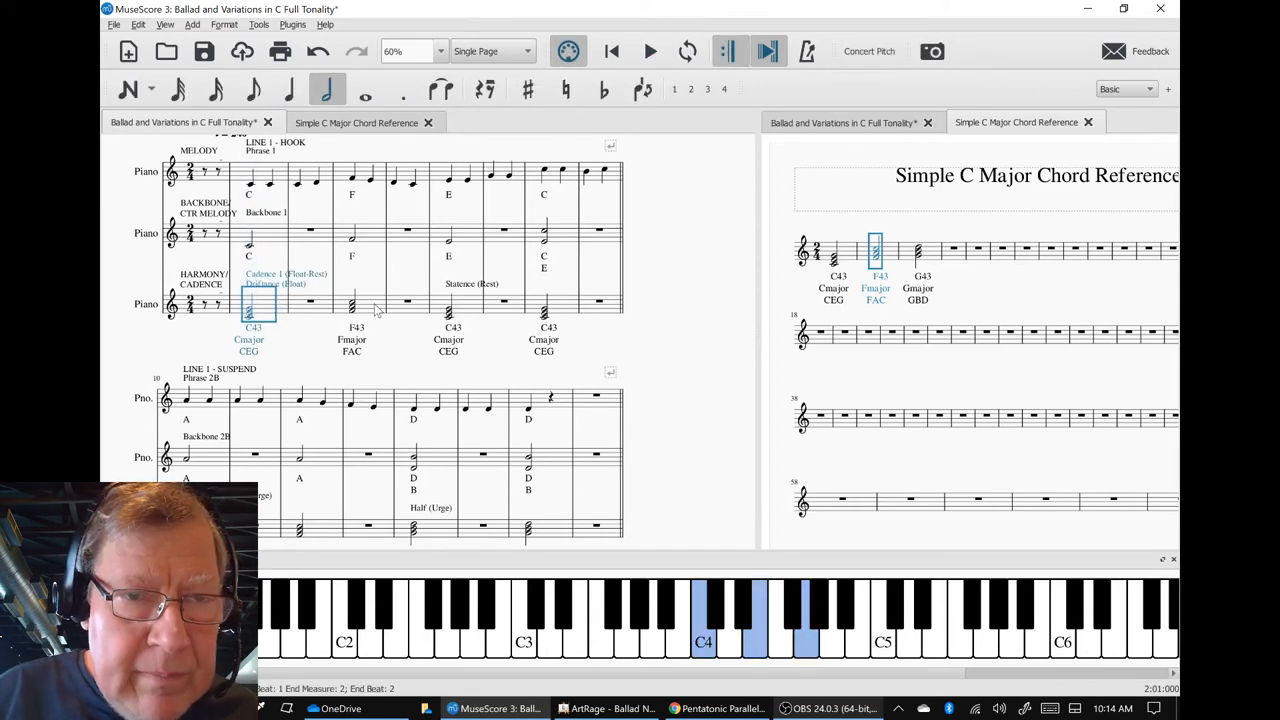
left_click(357, 303)
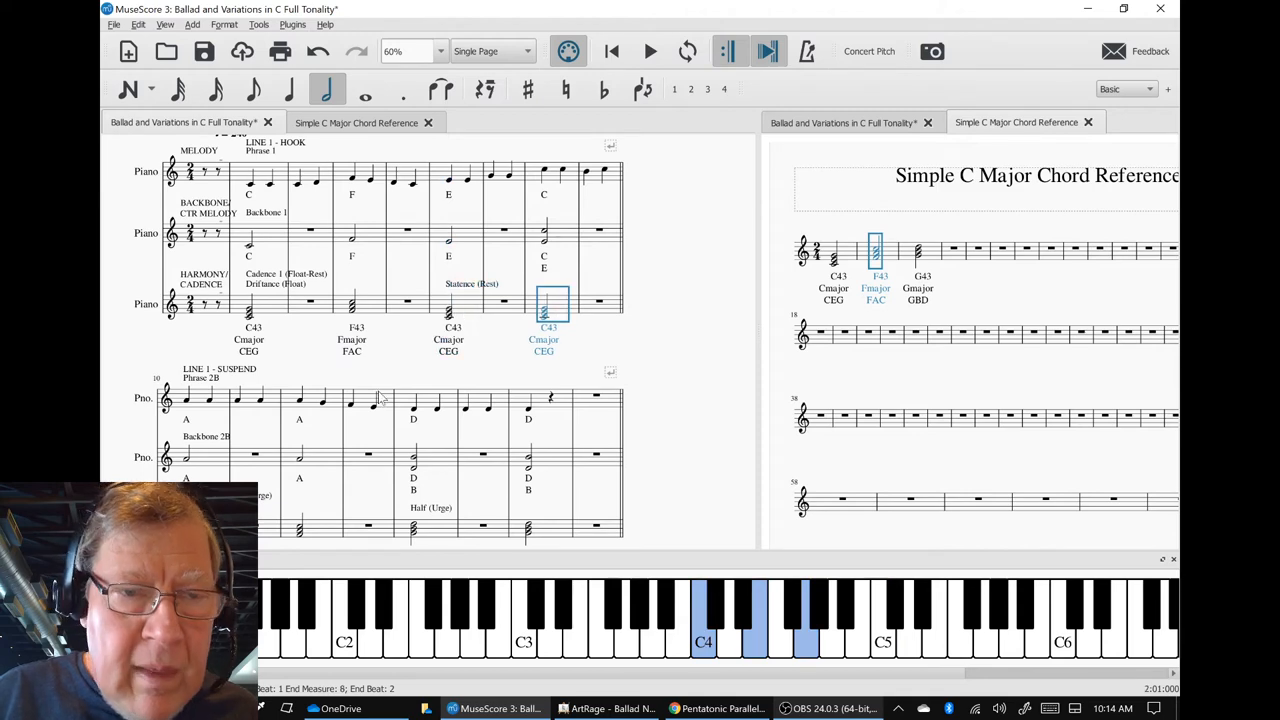
scroll("down", 3)
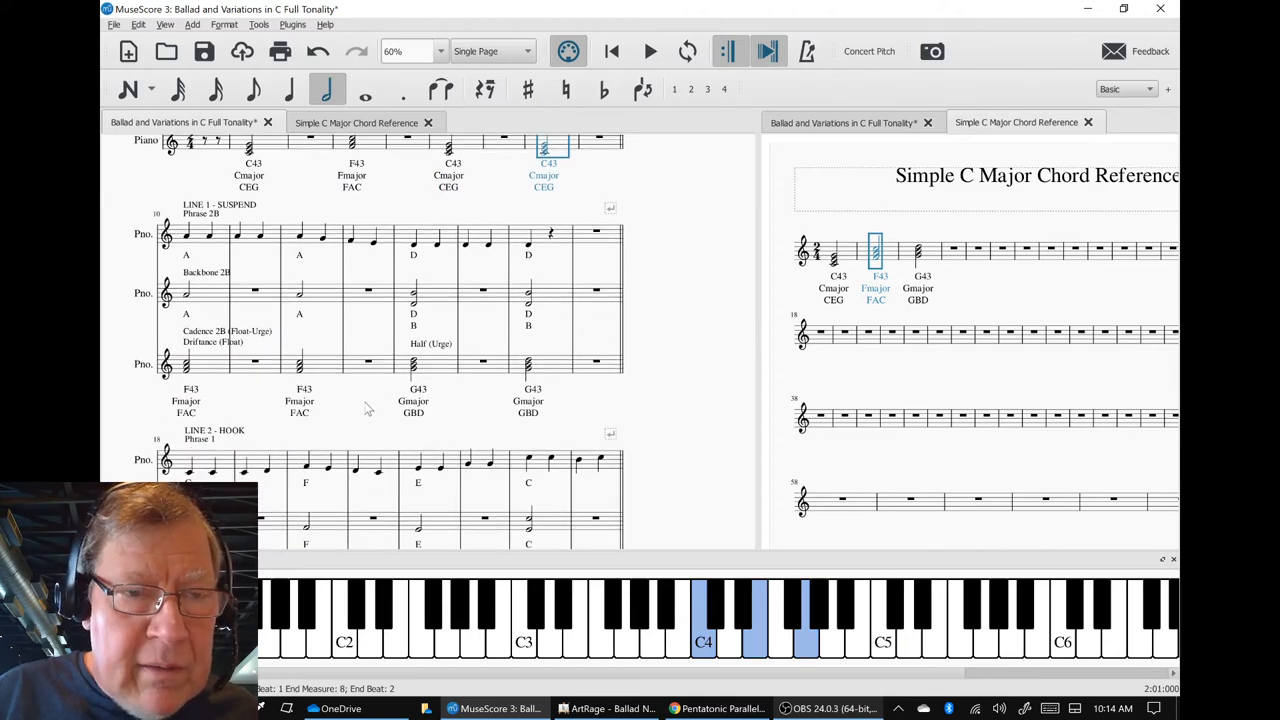
left_click(649, 51)
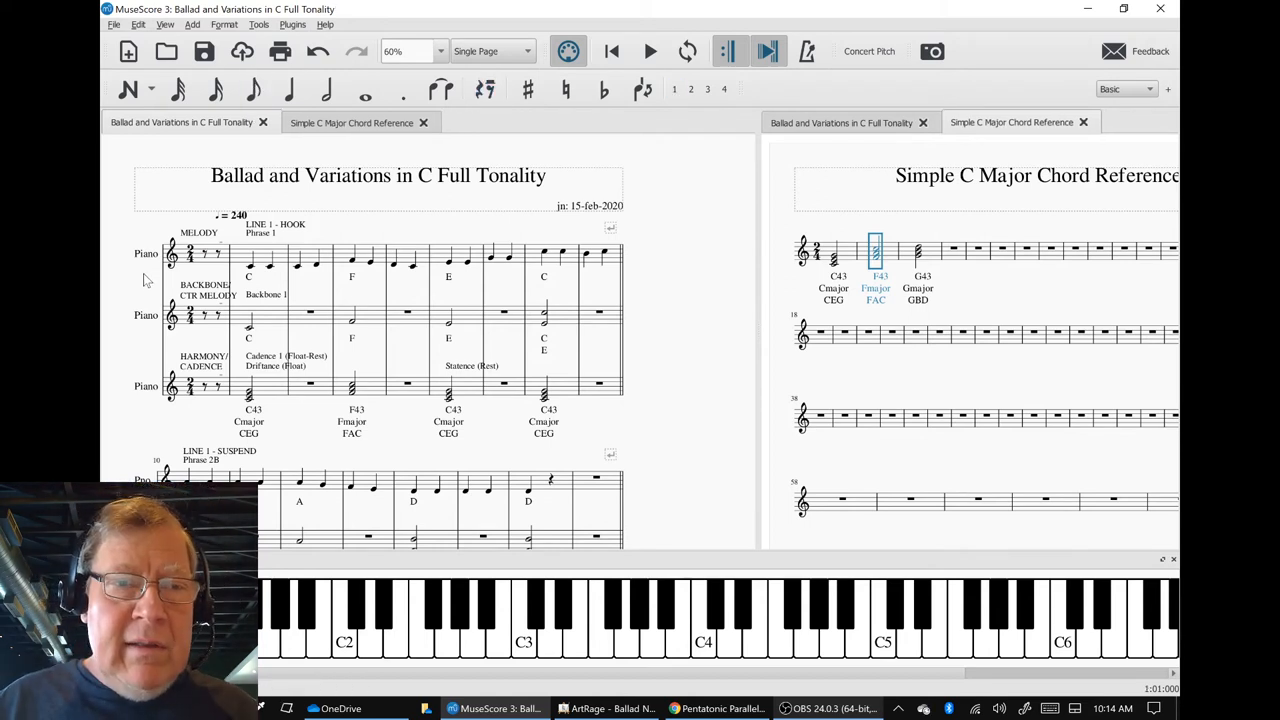
Play the three-staff ballad from the start through the Fine, then stop playback.
left_click(649, 51)
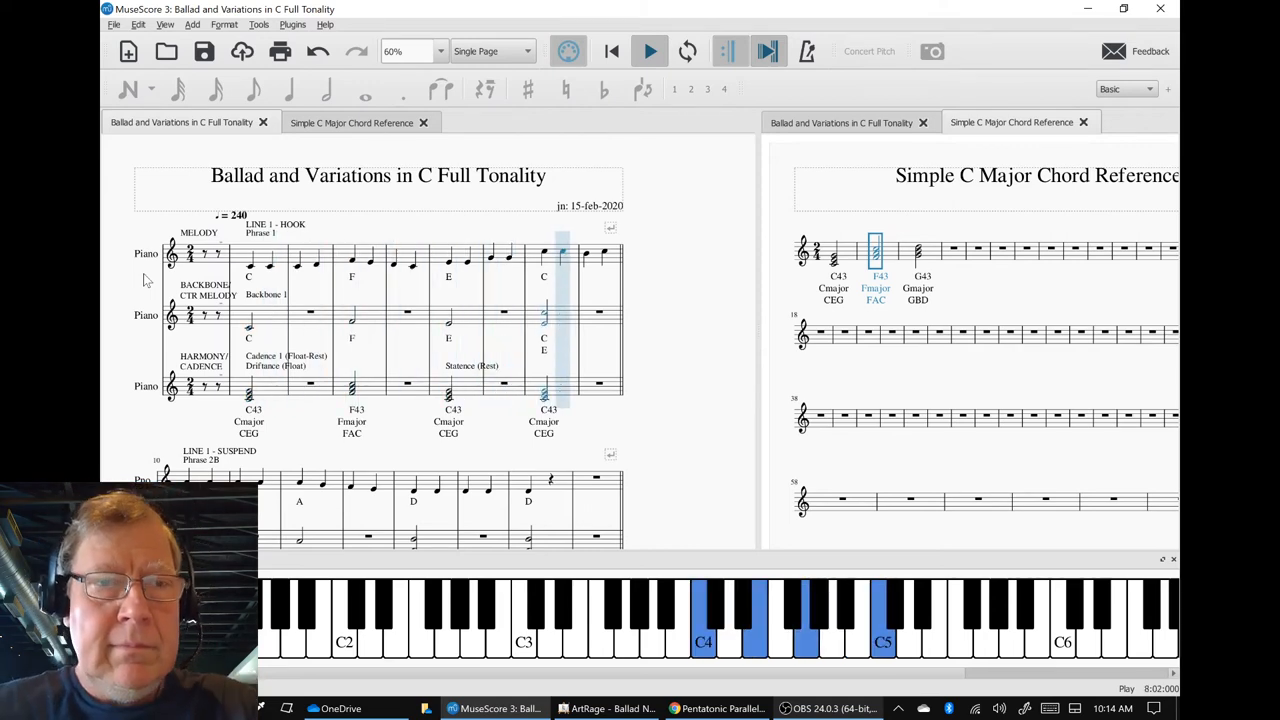
scroll("down", 3)
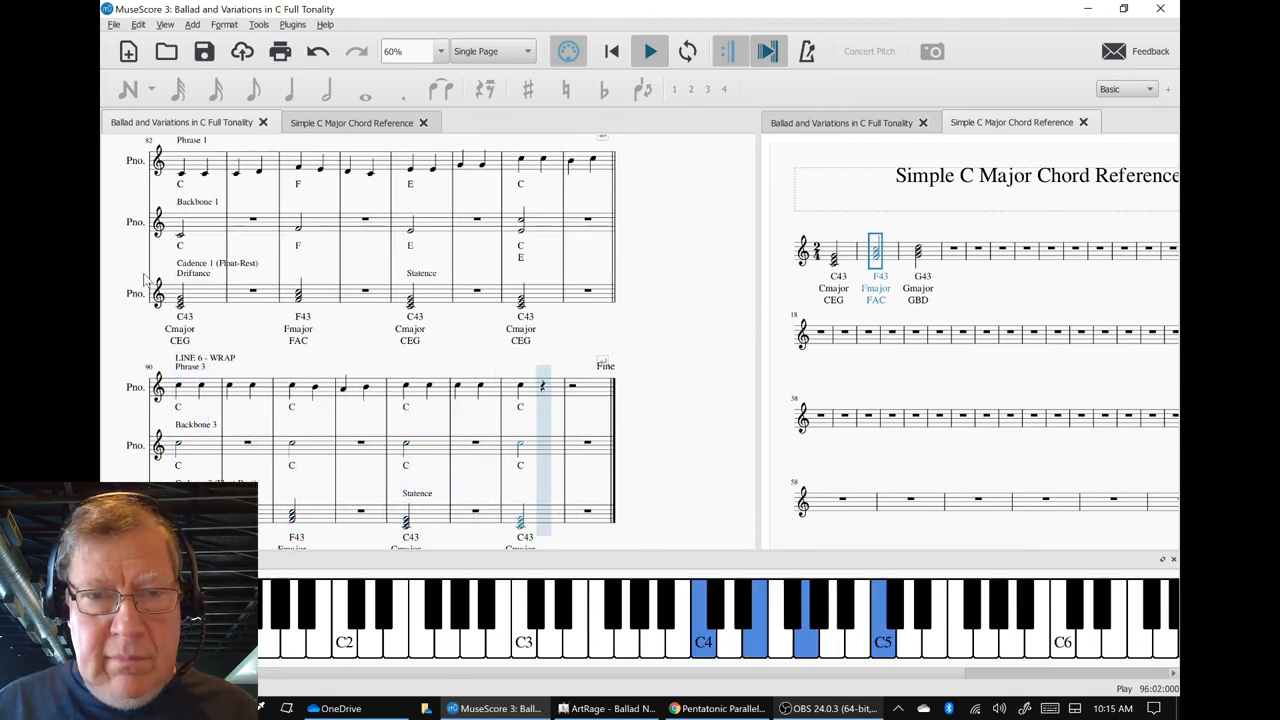
left_click(649, 51)
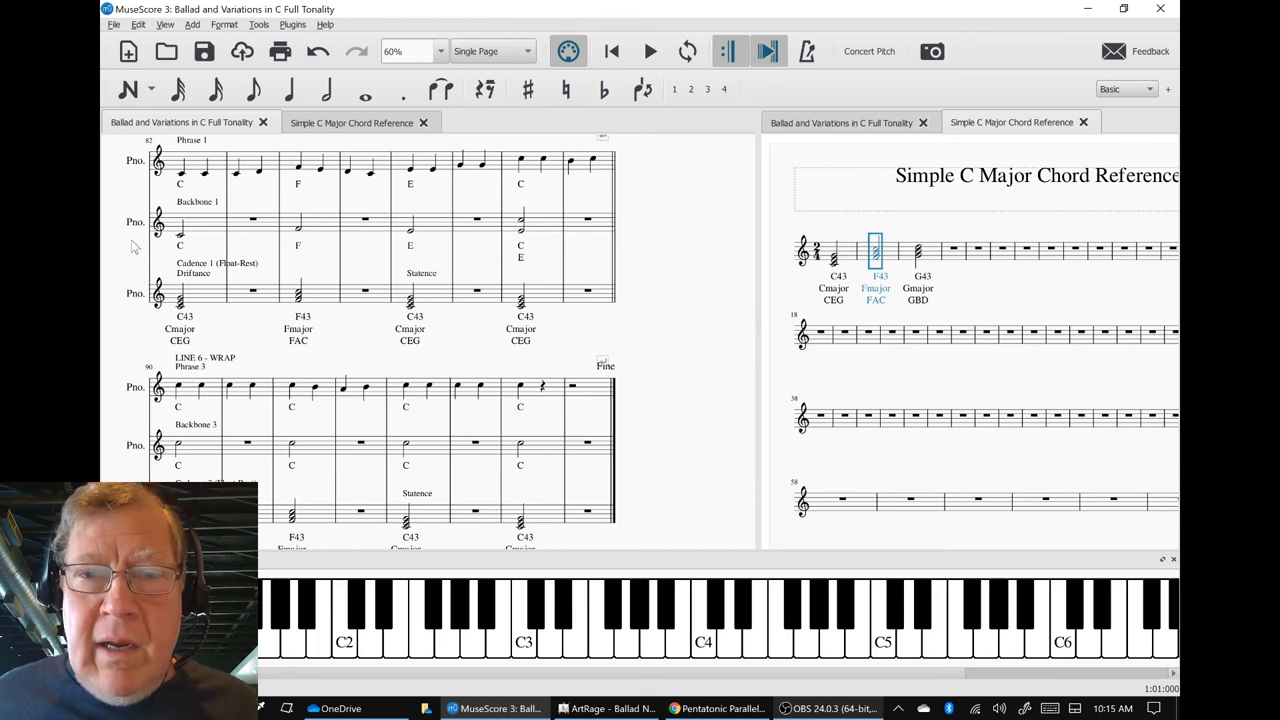
mouse_move(648, 332)
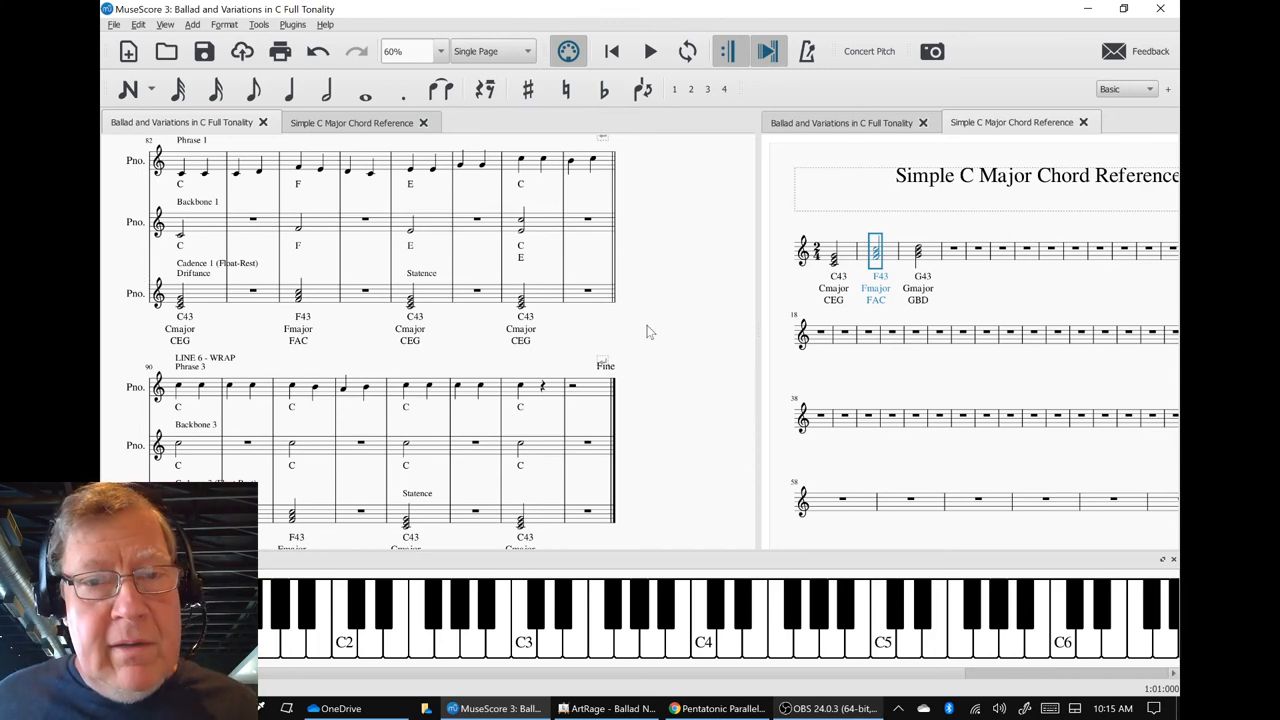